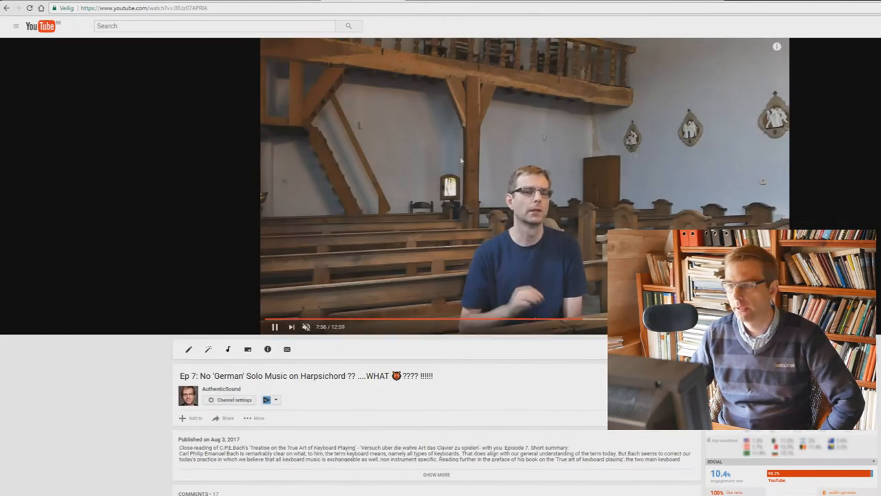
- Scroll down to the harpsichord video's comments, reaching the long clavichord and fortepiano comment
{"action": "scroll", "scroll_direction": "down", "scroll_amount": 3}
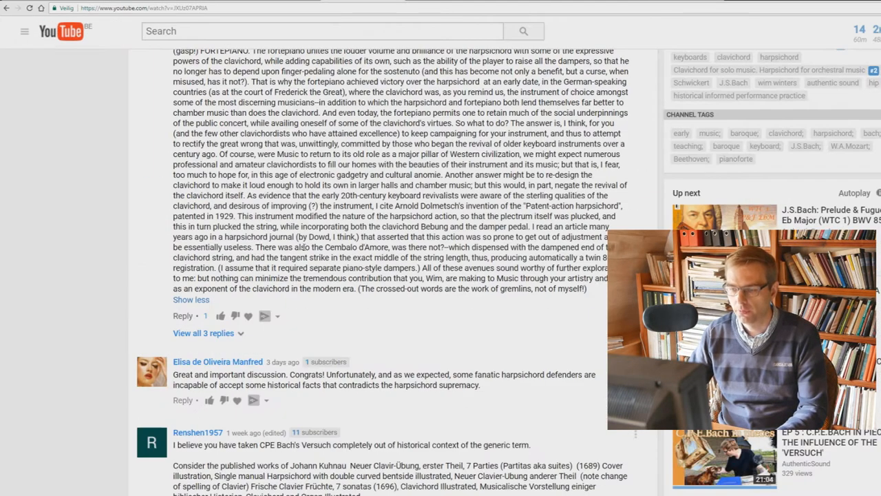
{"action": "scroll", "scroll_direction": "down", "scroll_amount": 3}
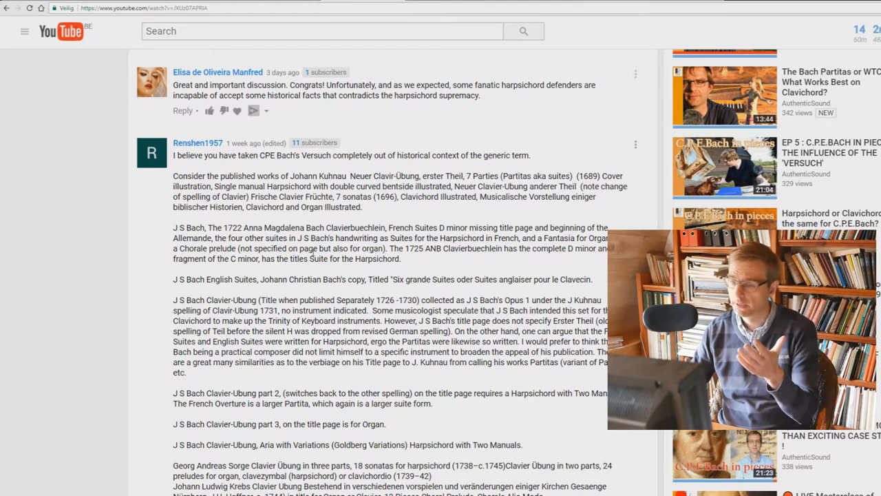
- Scroll down through the replies under the Clavier-Übung comment and back up
{"action": "scroll", "scroll_direction": "down", "scroll_amount": 3}
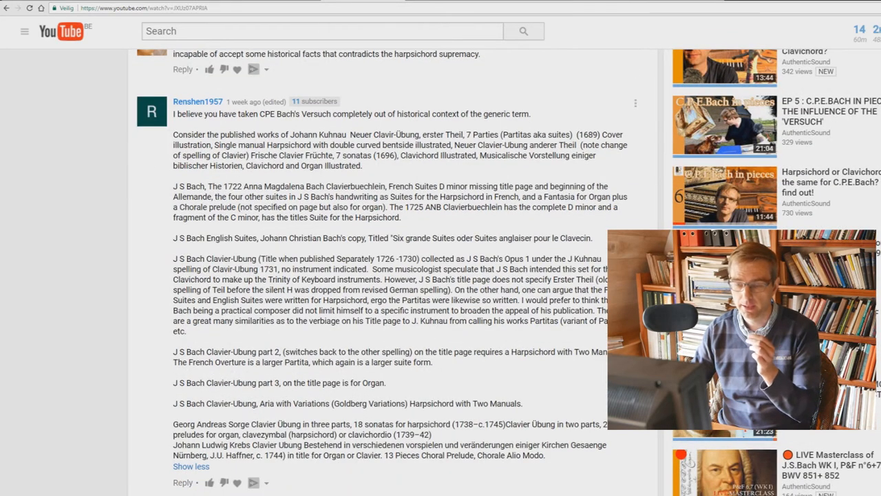
{"action": "scroll", "scroll_direction": "down", "scroll_amount": 3}
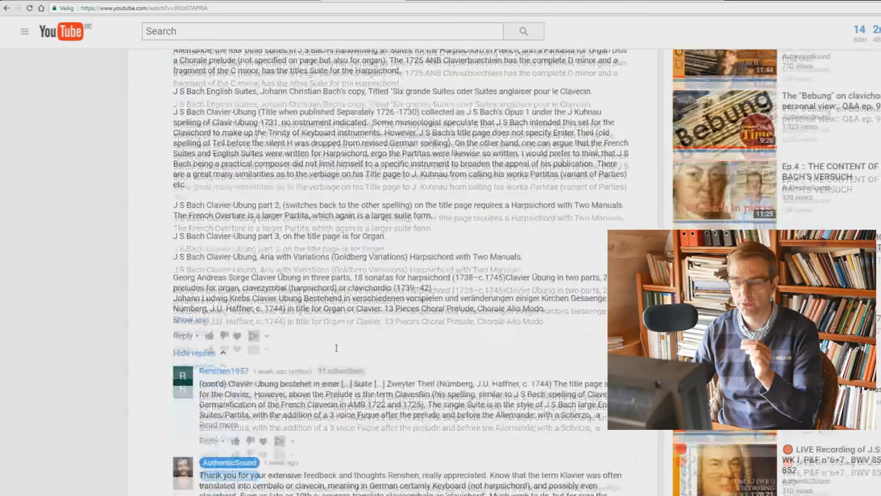
{"action": "scroll", "scroll_direction": "up", "scroll_amount": 3}
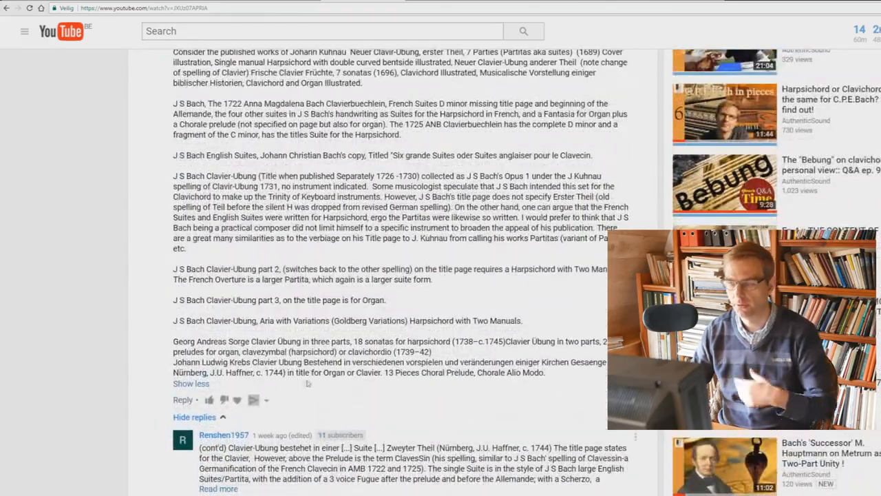
{"action": "scroll", "scroll_direction": "up", "scroll_amount": 3}
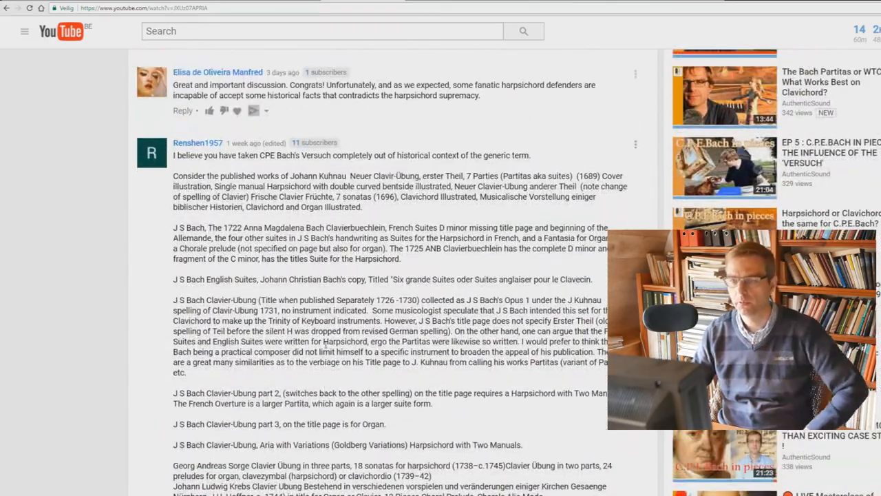
{"action": "scroll", "scroll_direction": "up", "scroll_amount": 3}
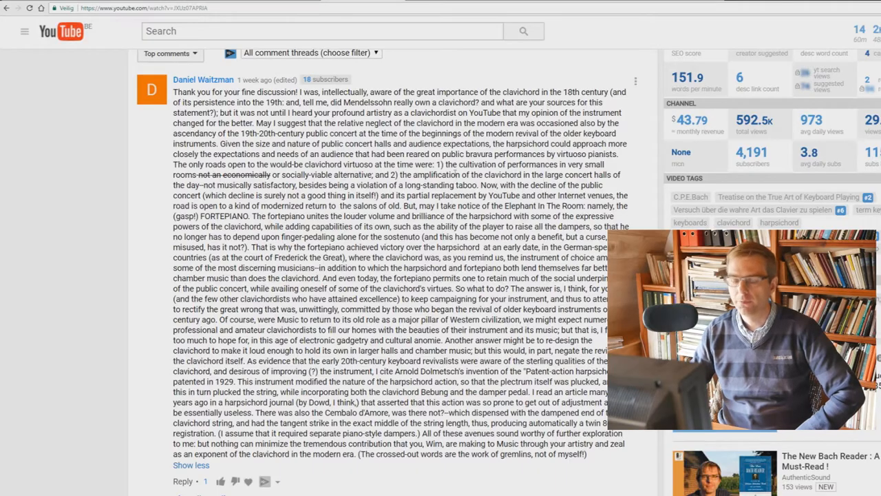
- Scroll down again to the channel's response, then back up
{"action": "scroll", "scroll_direction": "down", "scroll_amount": 3}
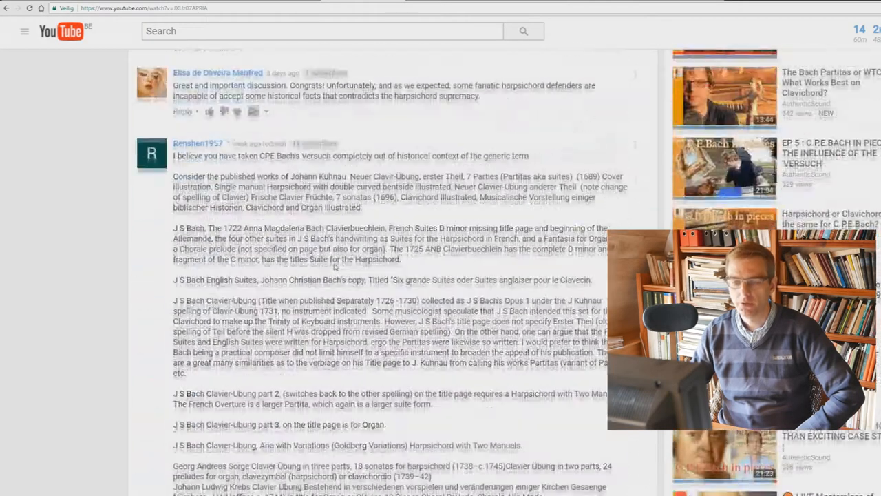
{"action": "scroll", "scroll_direction": "down", "scroll_amount": 3}
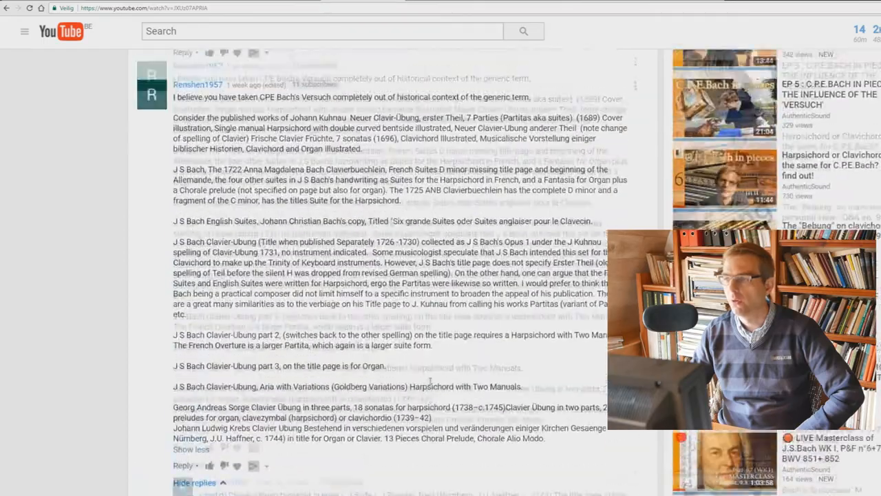
{"action": "scroll", "scroll_direction": "up", "scroll_amount": 3}
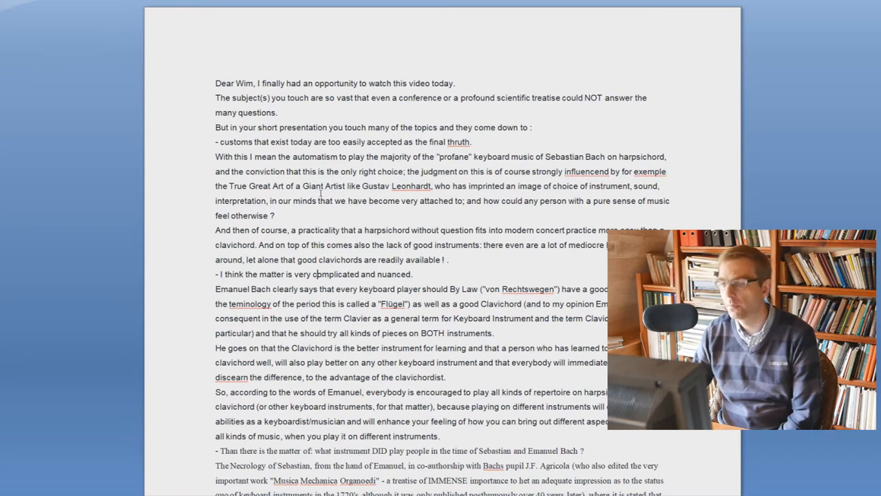
- Read down the Word letter through Emanuel Bach's clavichord advice and the Necrology passage
{"action": "scroll", "scroll_direction": "down", "scroll_amount": 3}
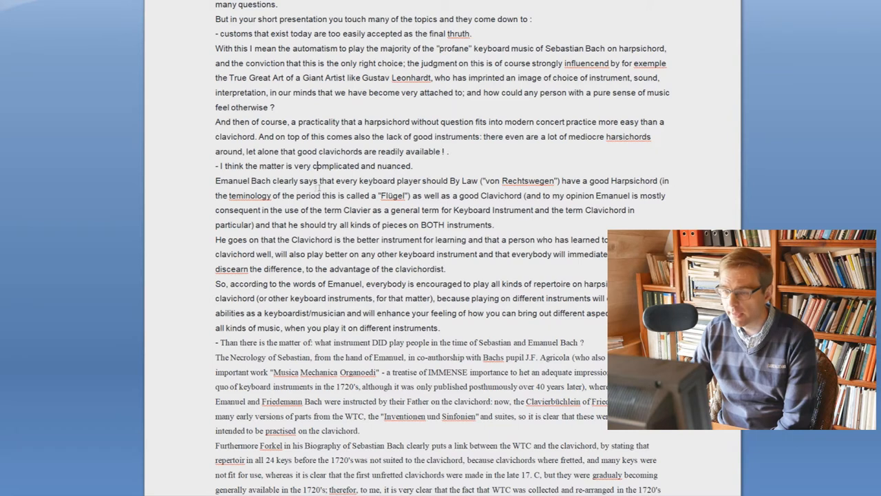
{"action": "scroll", "scroll_direction": "down", "scroll_amount": 3}
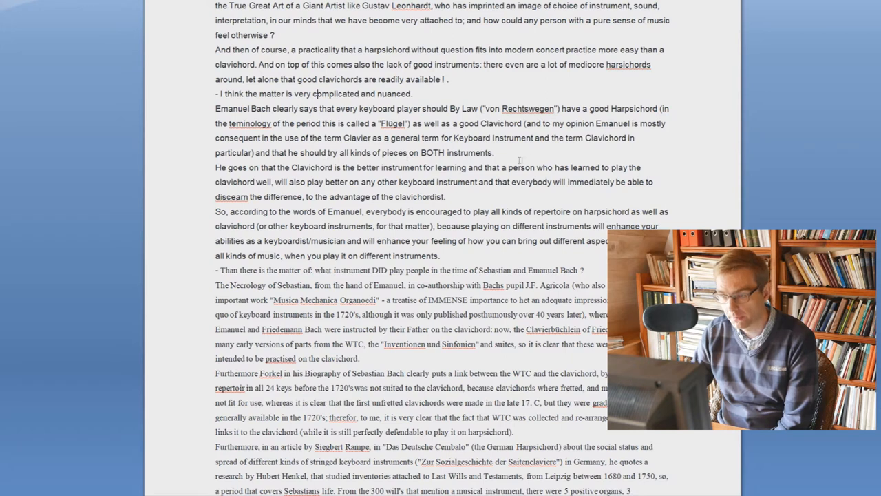
{"action": "scroll", "scroll_direction": "down", "scroll_amount": 3}
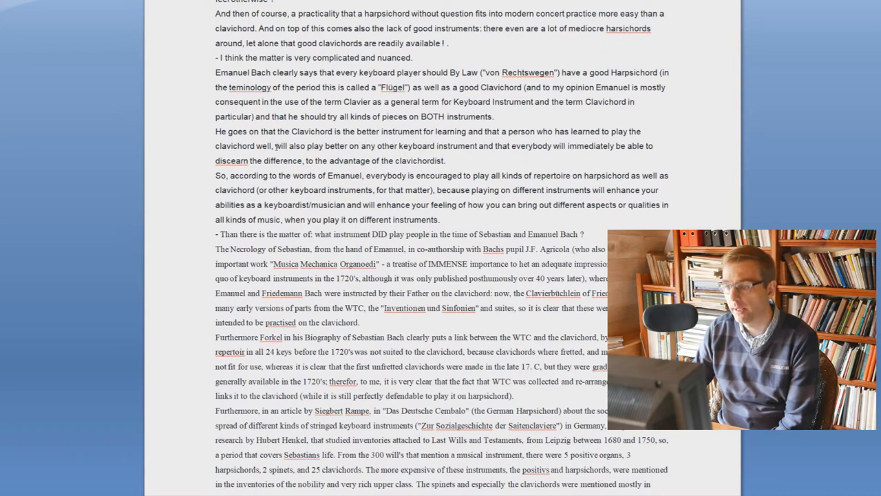
{"action": "left_click", "coordinate": [494, 115]}
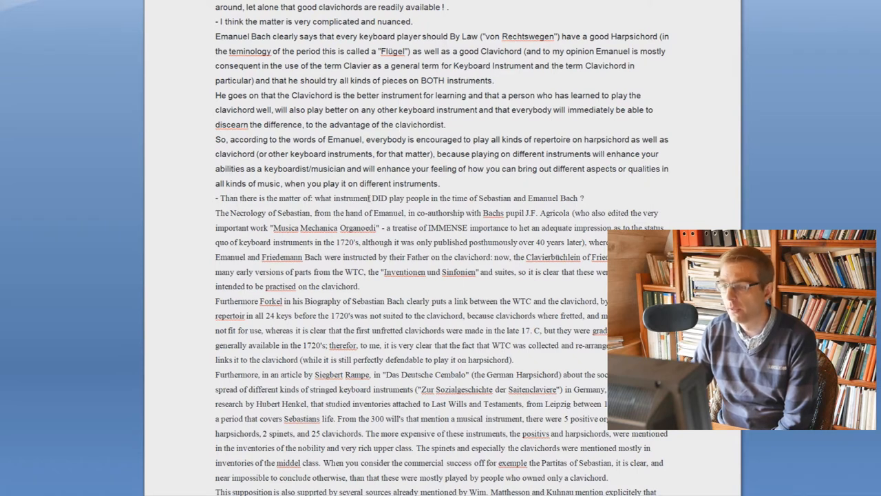
{"action": "scroll", "scroll_direction": "down", "scroll_amount": 3}
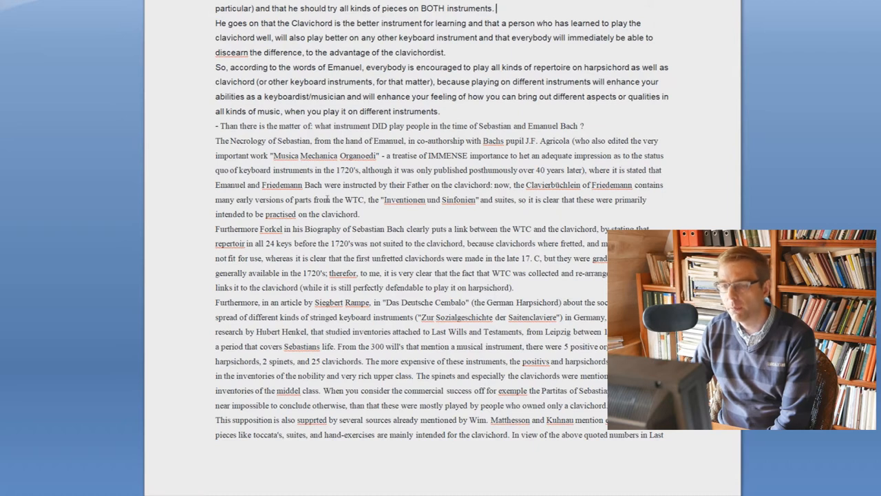
{"action": "mouse_move", "coordinate": [238, 206]}
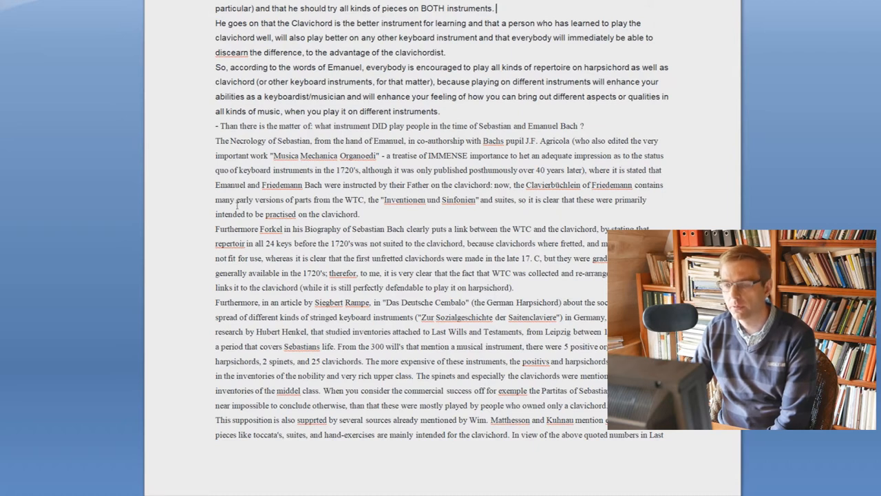
- Scroll to the bottom of page one, past the Siegbert Rampe inventories paragraph
{"action": "scroll", "scroll_direction": "down", "scroll_amount": 3}
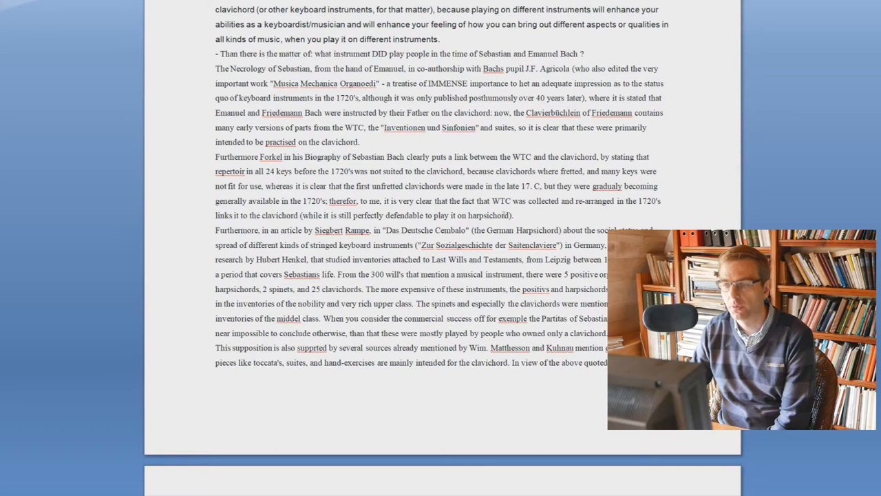
{"action": "scroll", "scroll_direction": "down", "scroll_amount": 3}
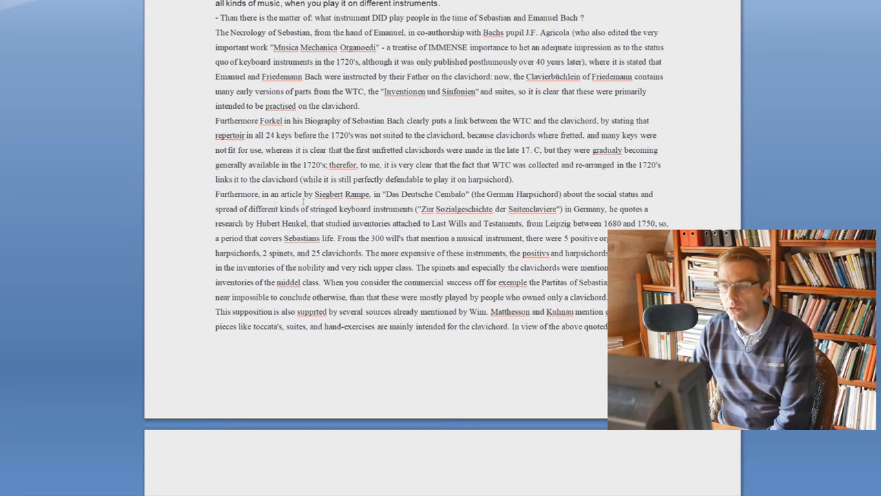
{"action": "mouse_move", "coordinate": [303, 198]}
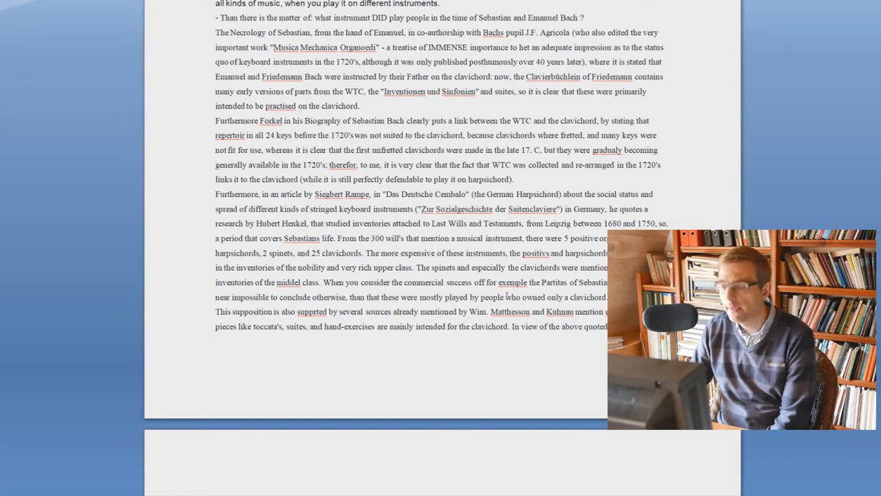
- Scroll past the page break to page two's conclusion and the Dutch reply to Wim
{"action": "scroll", "scroll_direction": "down", "scroll_amount": 3}
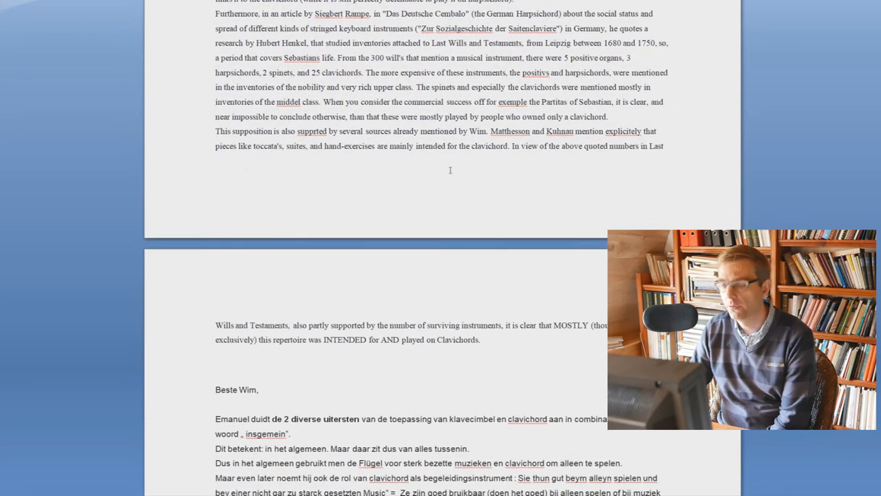